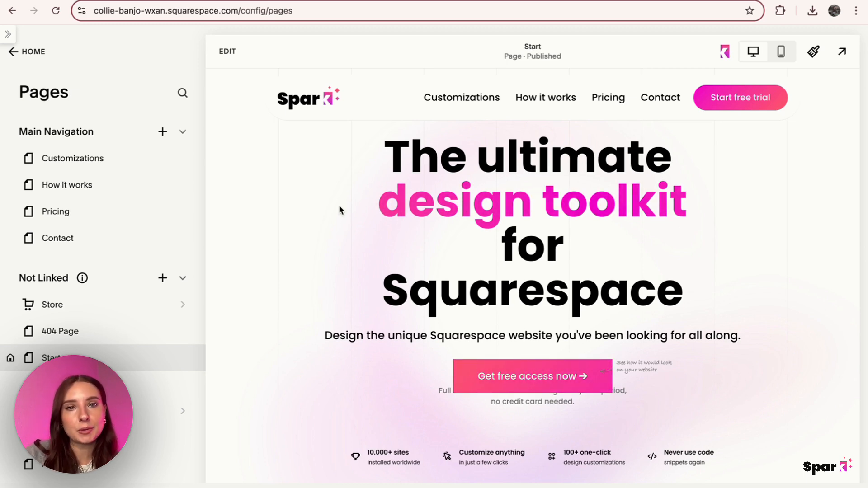
Edit the Start page and add a blank section with a new block above the design customizations heading.
left_click(227, 50)
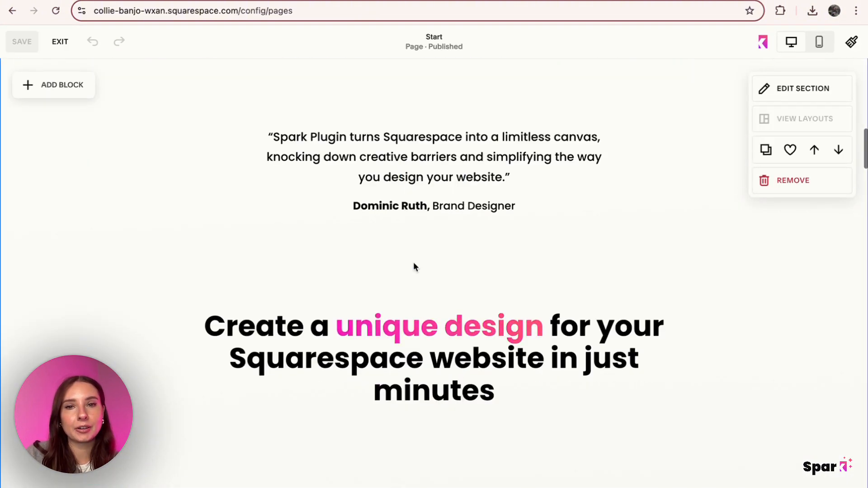
scroll("down", 3)
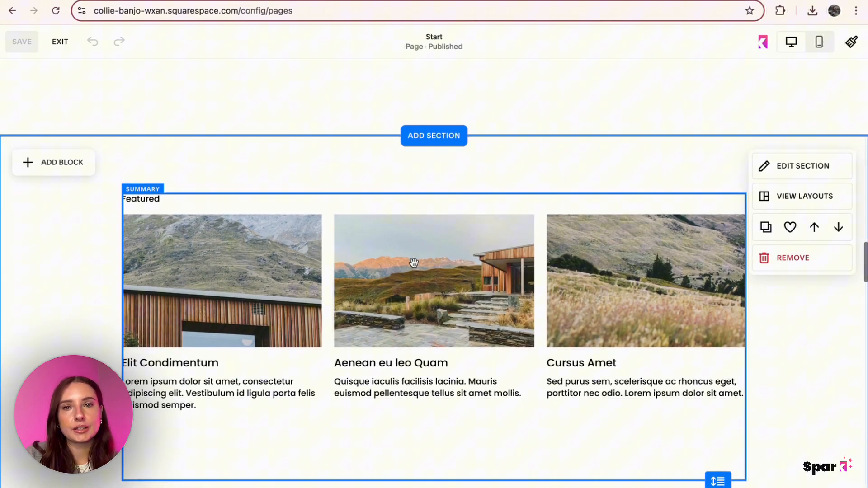
left_click(434, 135)
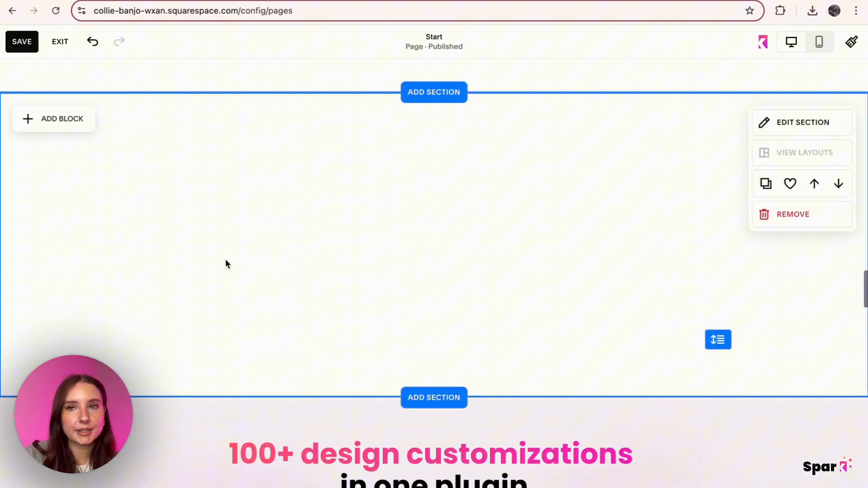
mouse_move(112, 143)
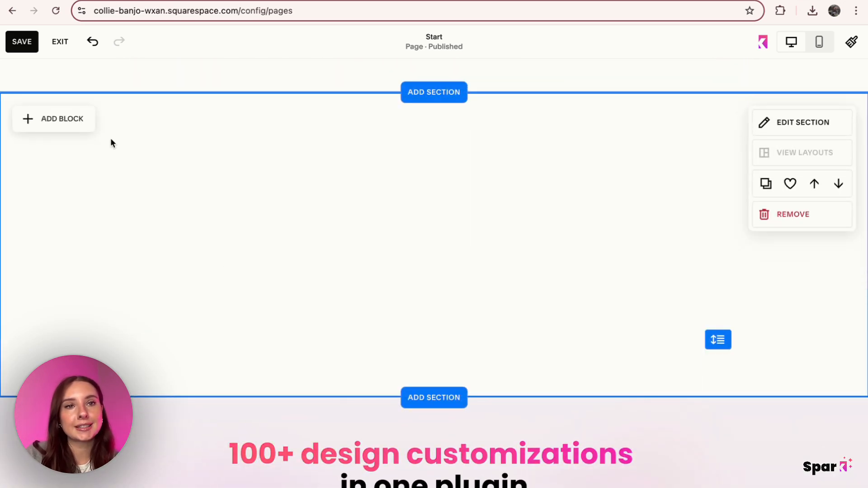
left_click(53, 119)
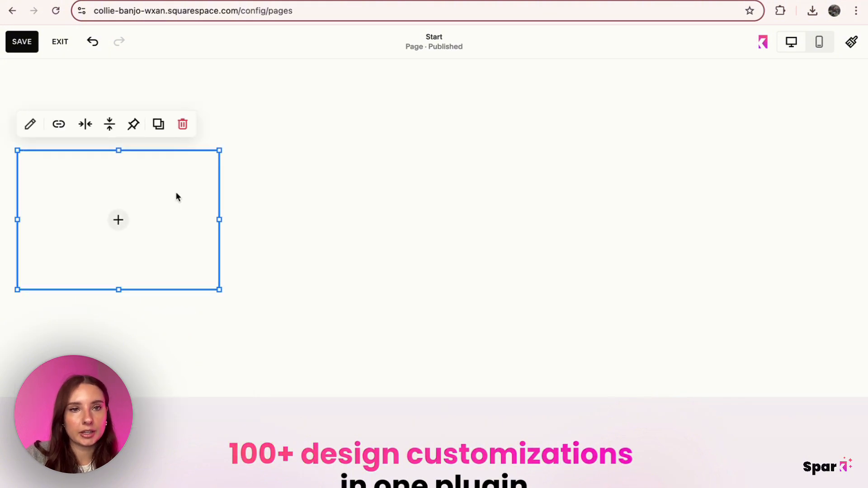
Upload the 1.png kitchen photo from the computer into the new image block.
left_click(118, 220)
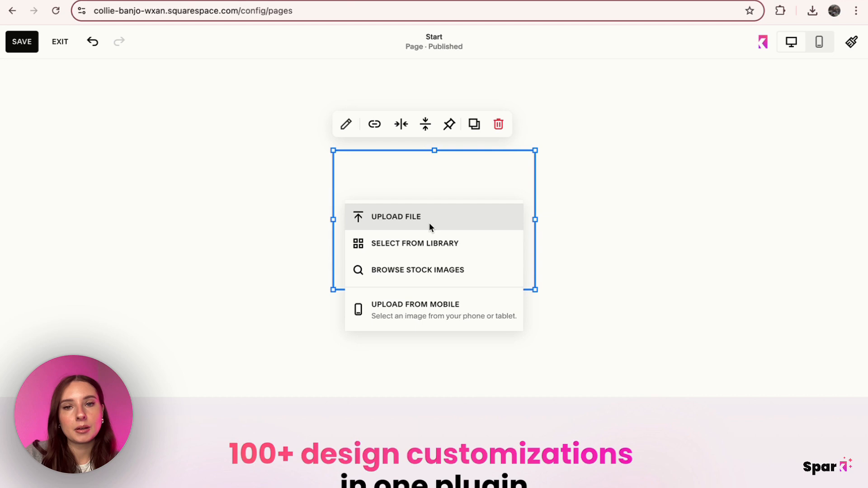
left_click(397, 217)
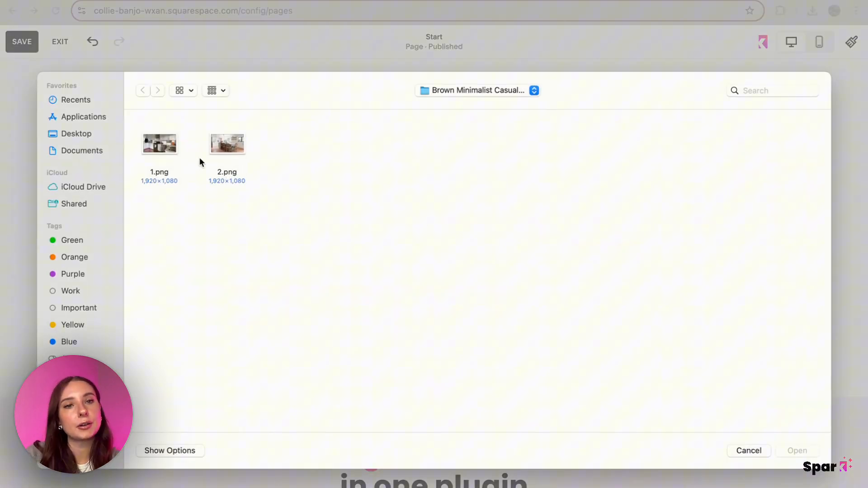
left_click(159, 144)
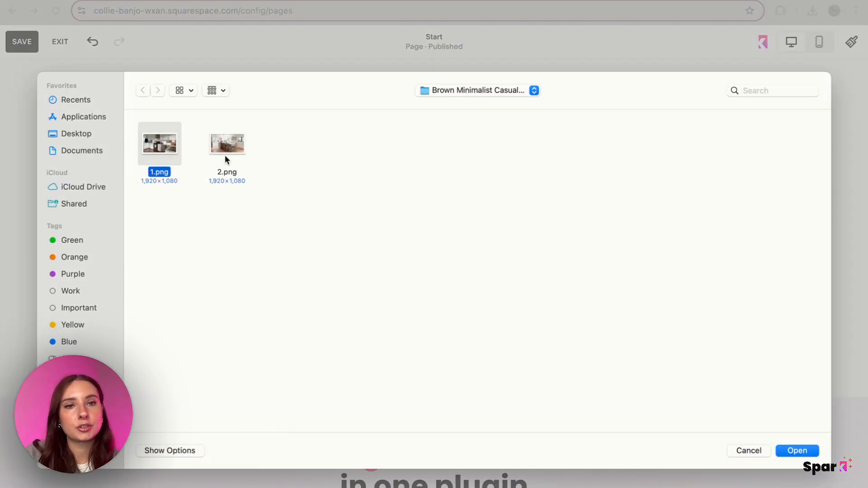
left_click(798, 451)
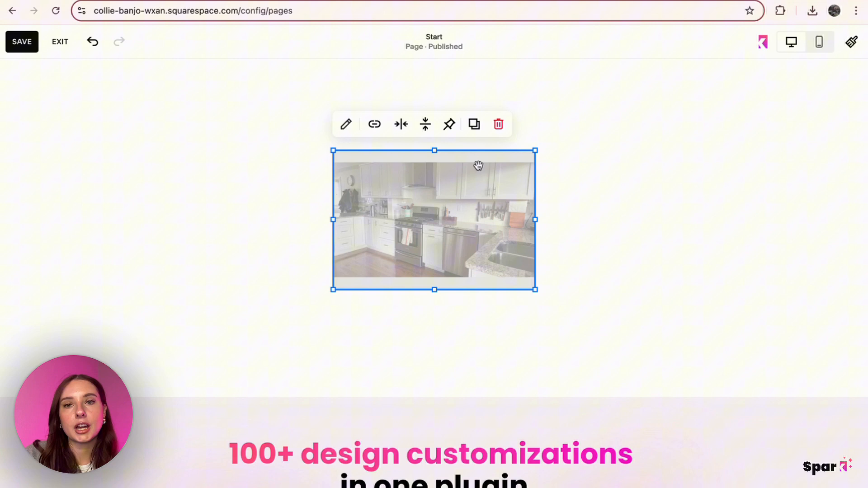
left_click(498, 124)
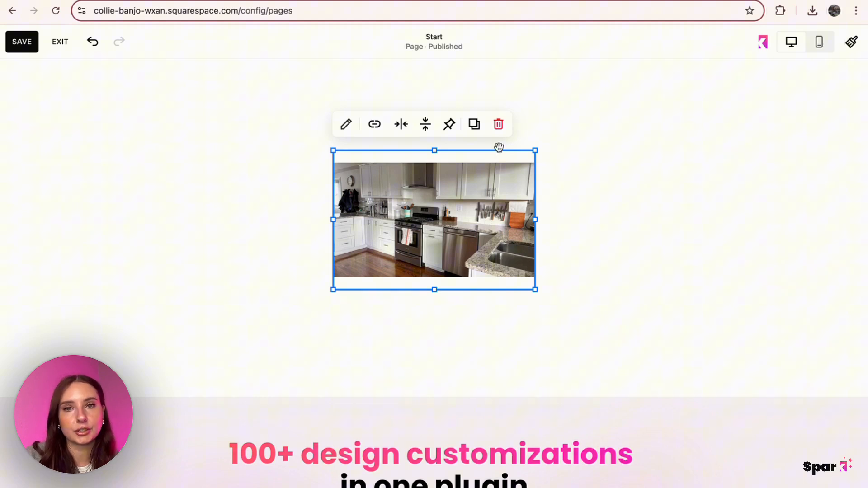
mouse_move(498, 124)
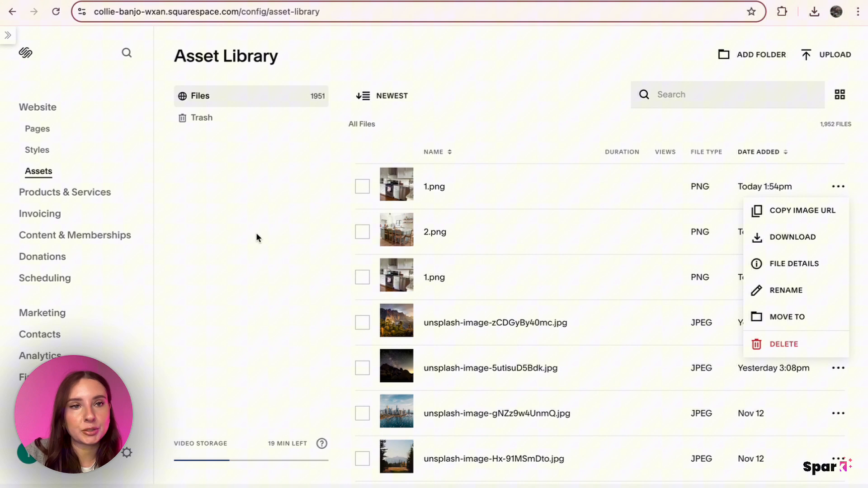
mouse_move(187, 215)
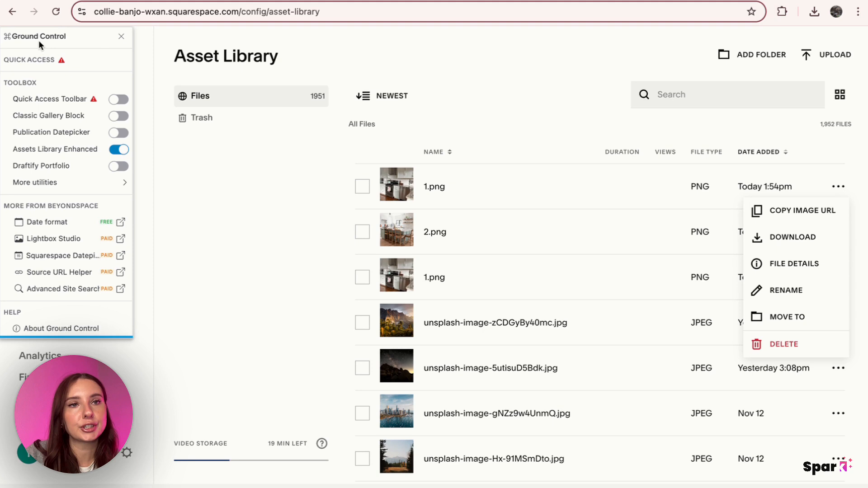
mouse_move(60, 79)
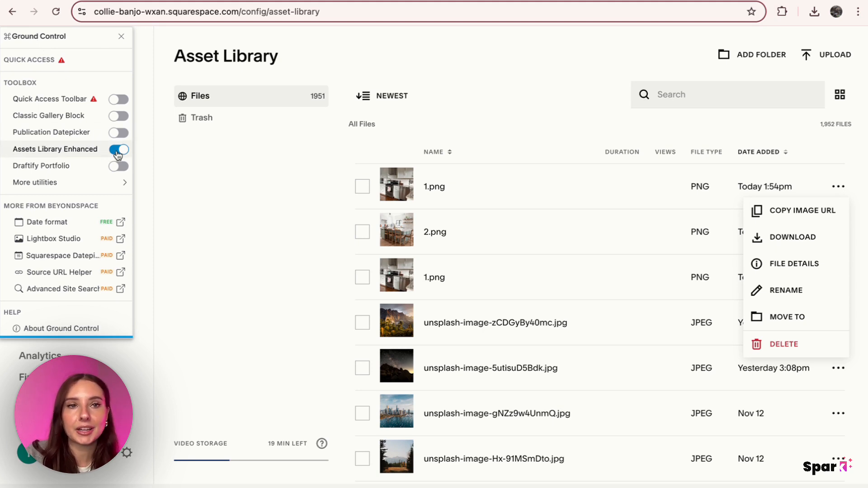
Open the Asset Library listing the uploaded 1.png and 2.png images.
left_click(121, 37)
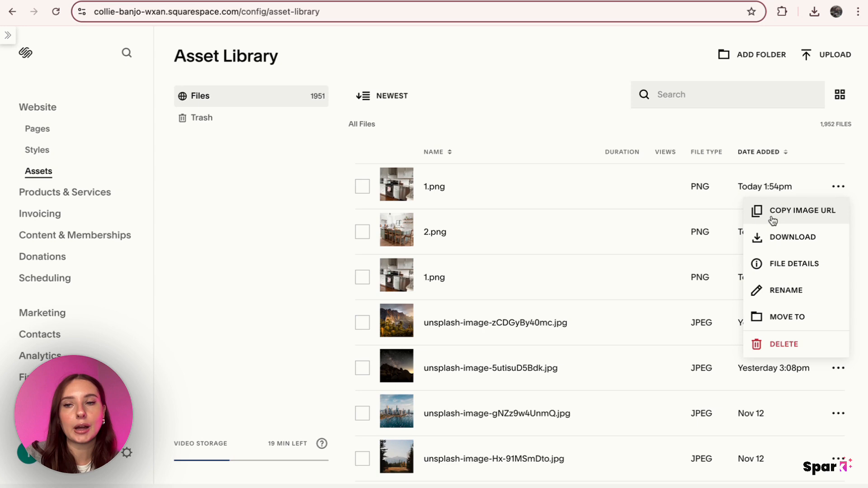
mouse_move(791, 356)
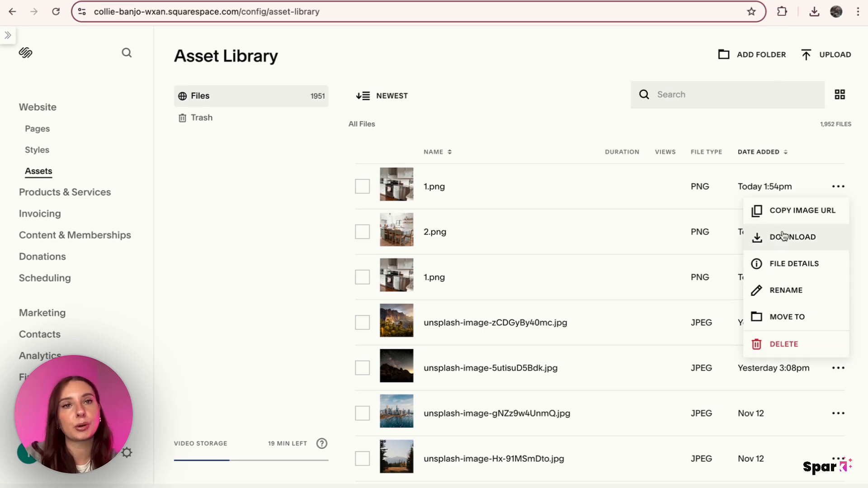
mouse_move(537, 214)
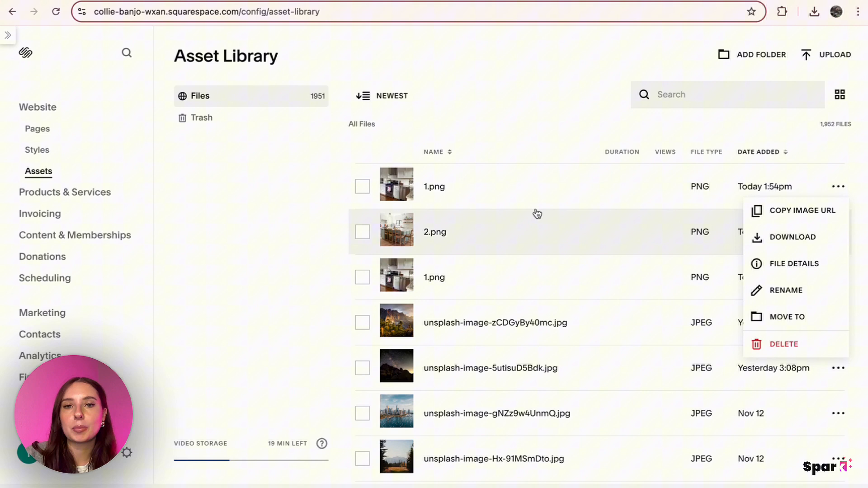
left_click(787, 291)
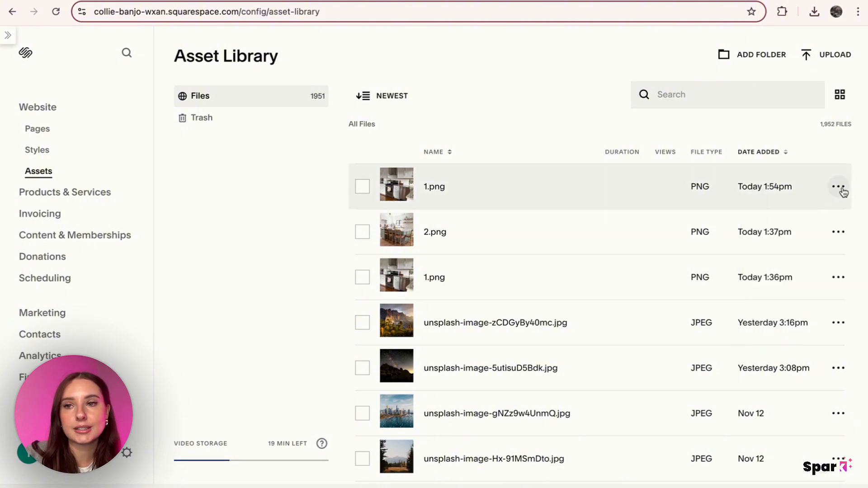
left_click(838, 187)
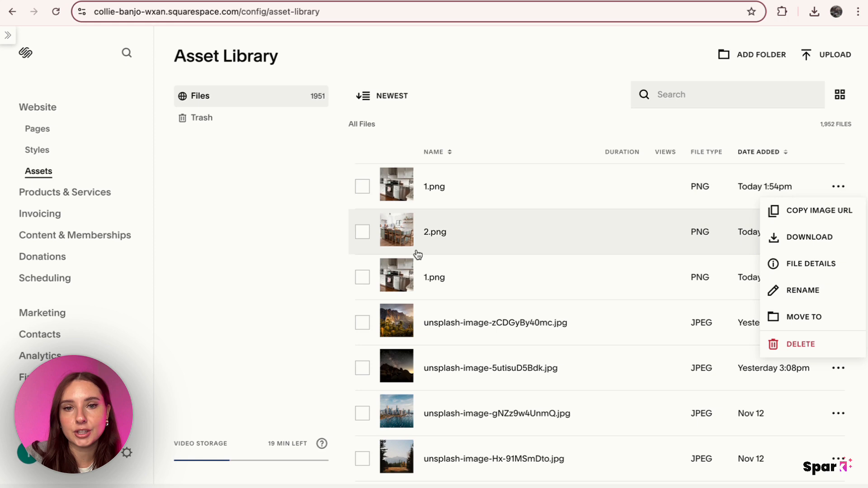
left_click(803, 291)
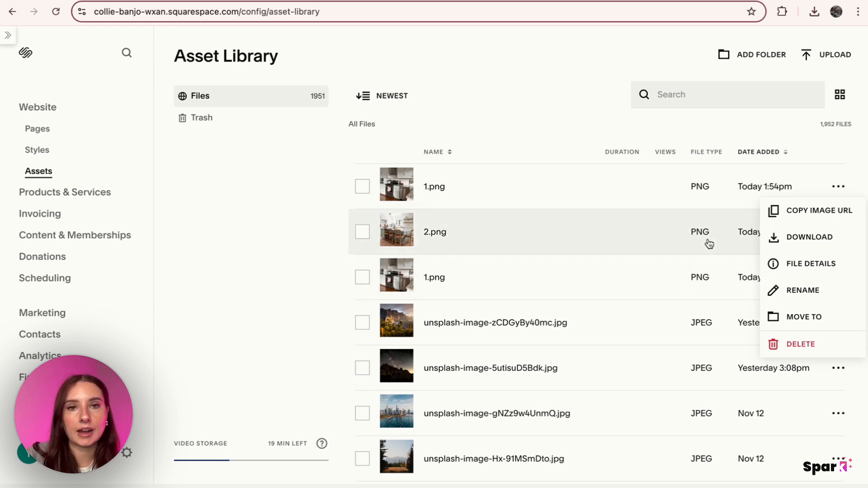
mouse_move(674, 415)
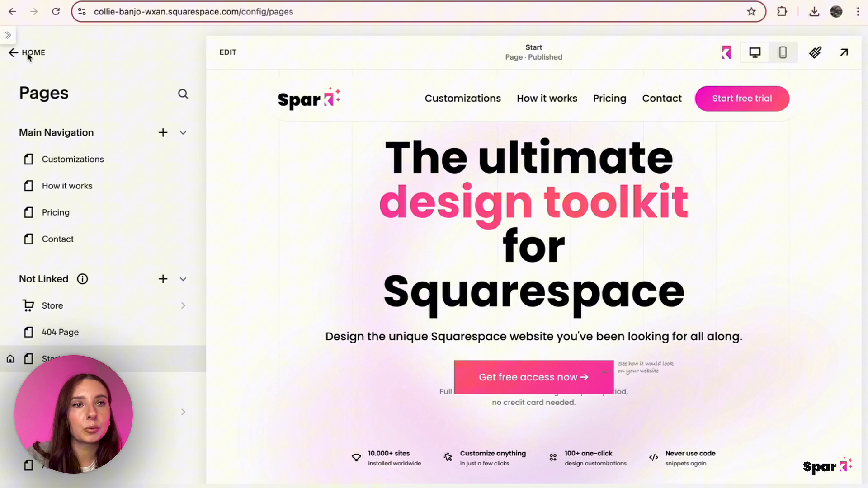
Review the before-and-after slider styles at the bottom of the site's Custom CSS, then return.
left_click(12, 52)
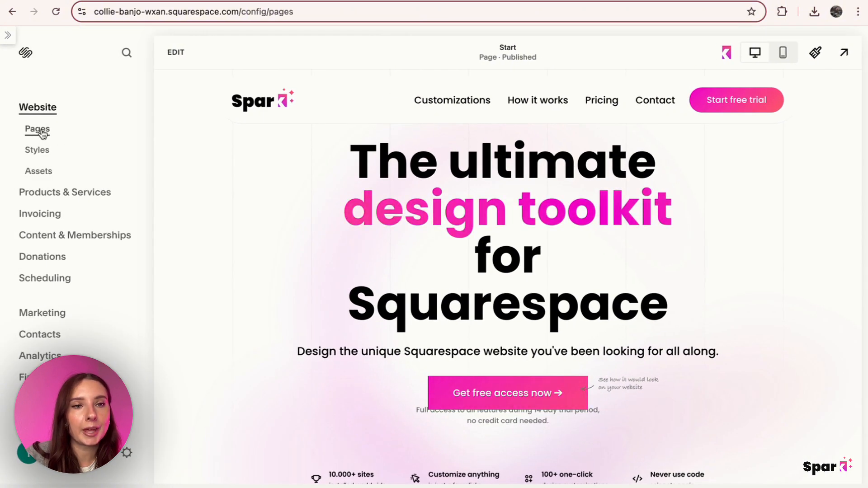
left_click(37, 130)
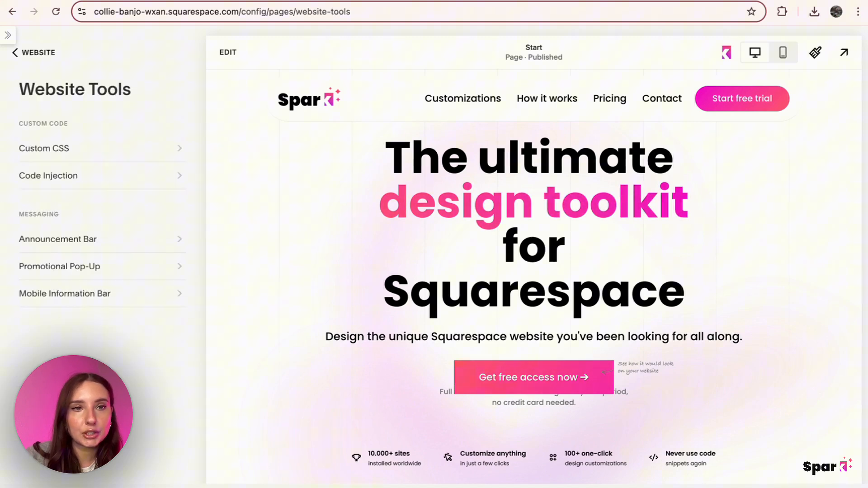
left_click(43, 148)
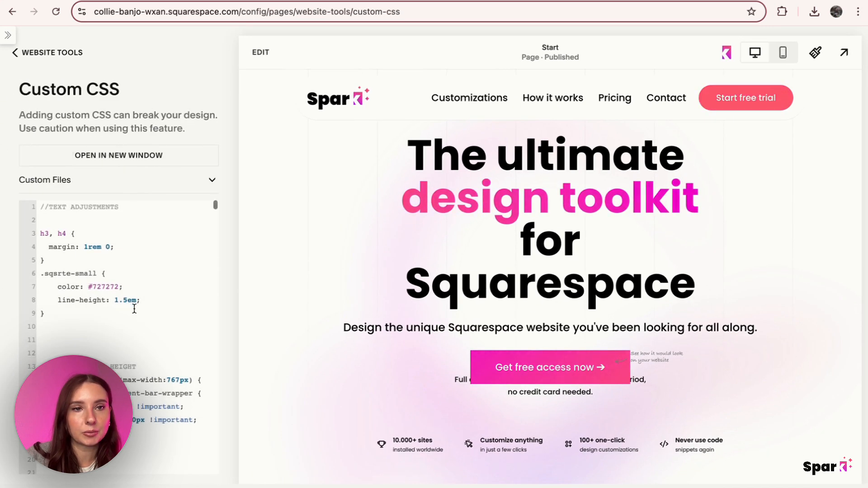
scroll("down", 3)
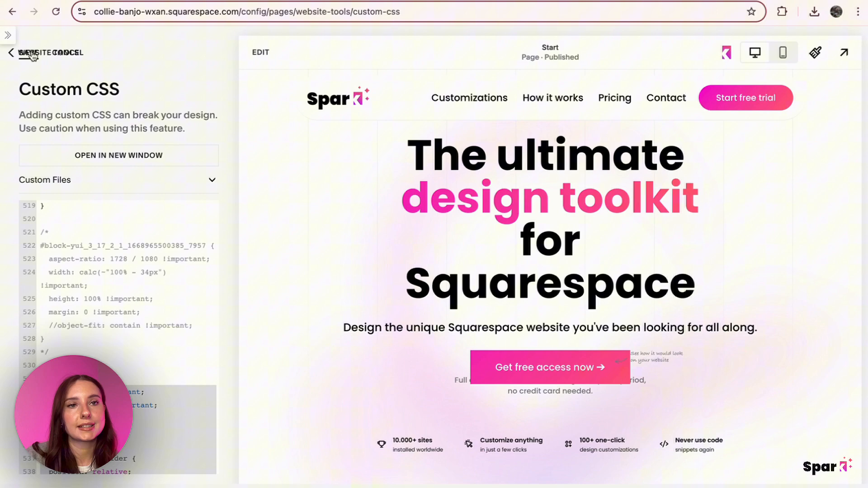
left_click(15, 52)
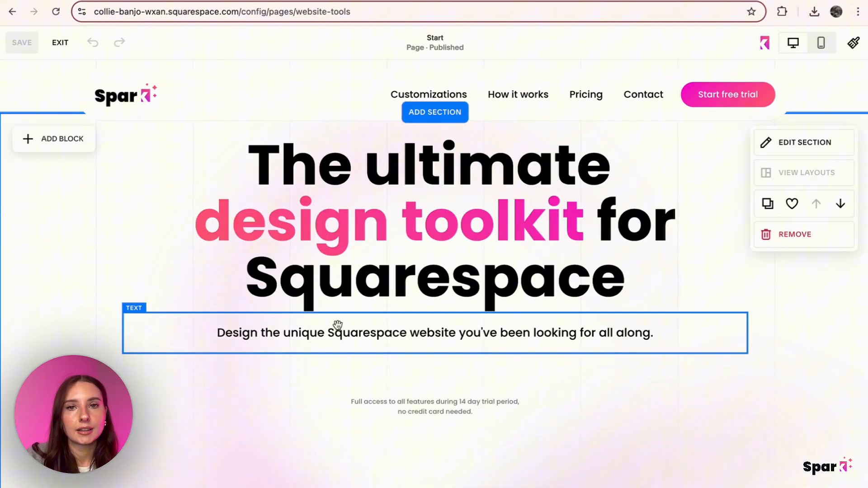
Add a Code block with the image-slider HTML to the empty section, in the full-size editor.
scroll("down", 3)
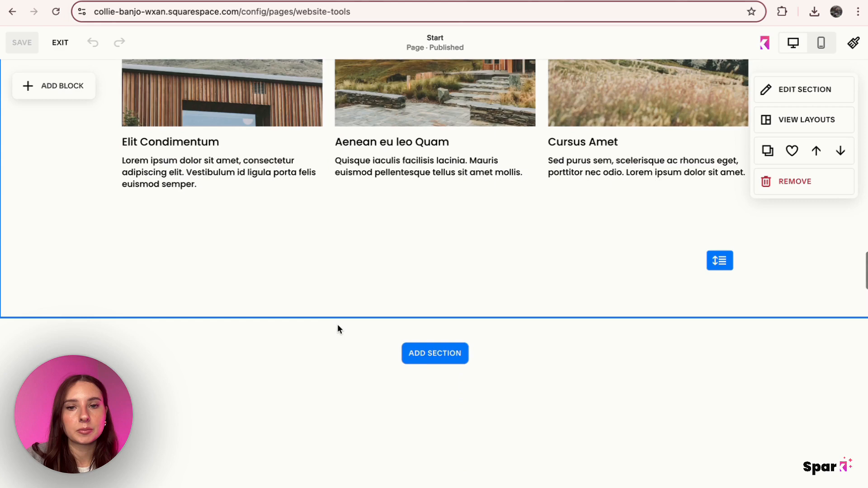
scroll("down", 3)
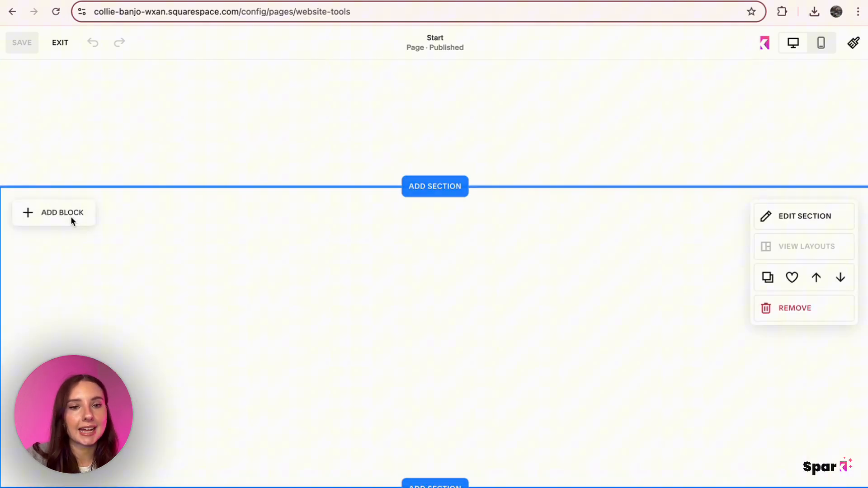
left_click(62, 213)
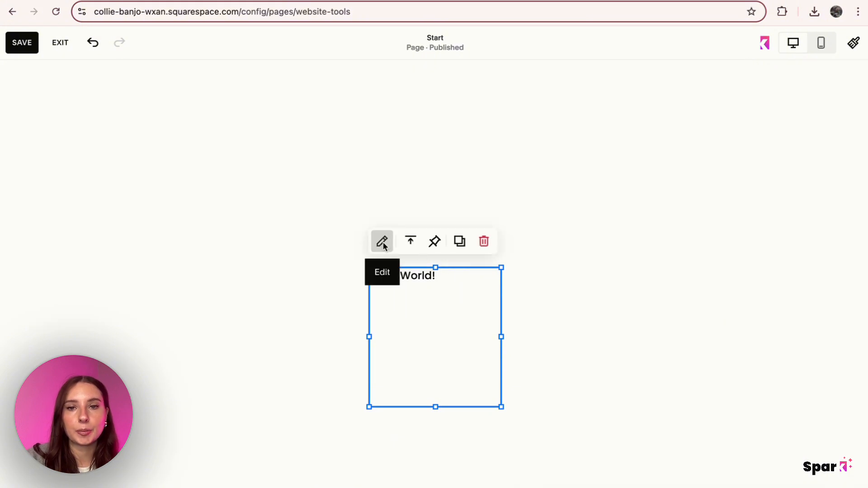
left_click(382, 242)
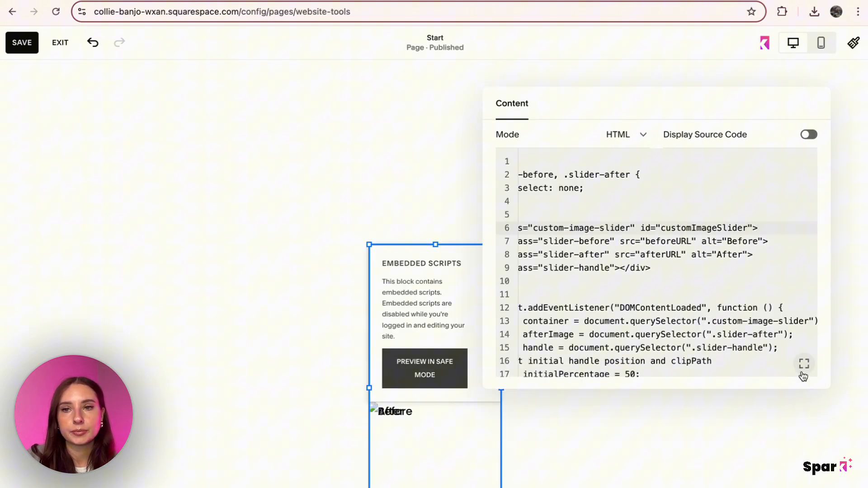
left_click(804, 364)
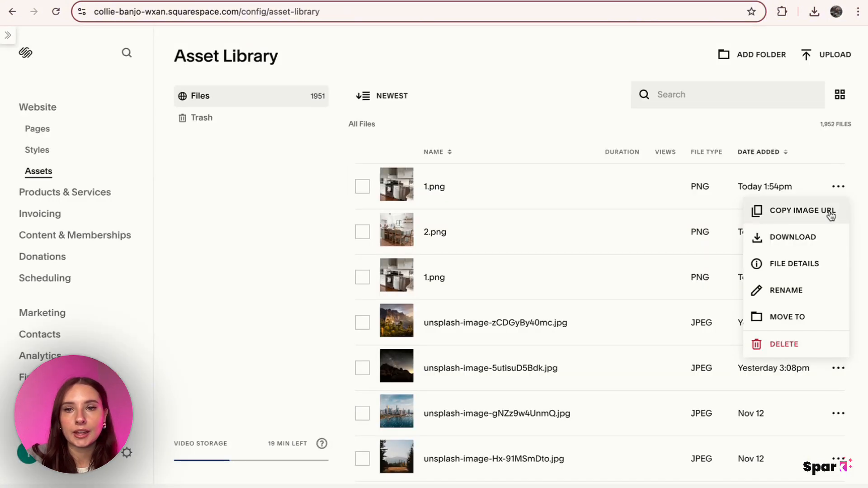
Paste the 1.png and 2.png Squarespace CDN URLs over beforeURL and afterURL, then close the editor.
left_click(805, 211)
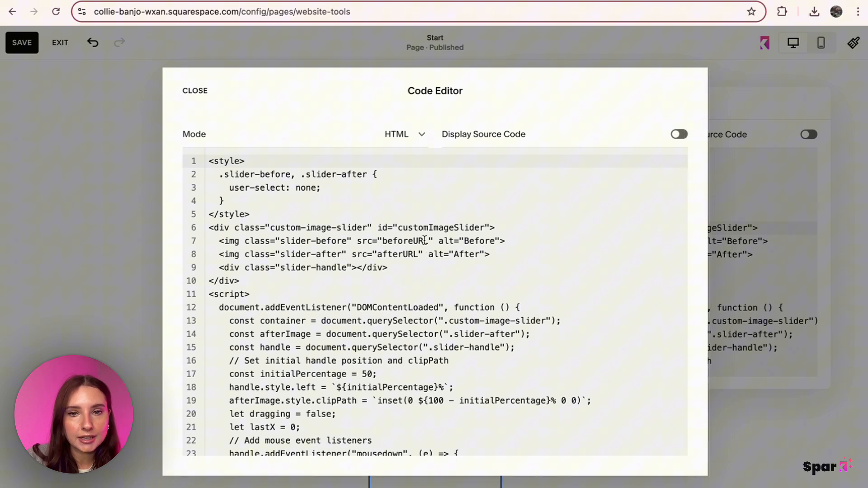
double_click(406, 241)
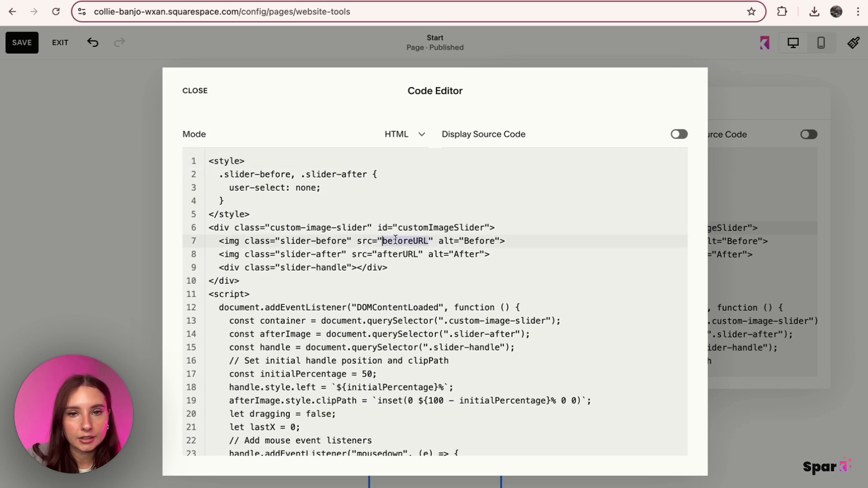
type("https://images.squarespace-cdn.com/content/663732a1db68a92f85f3fc9d/fb009b93-33af-420d-b7c5-4d243aff683a/1.png")
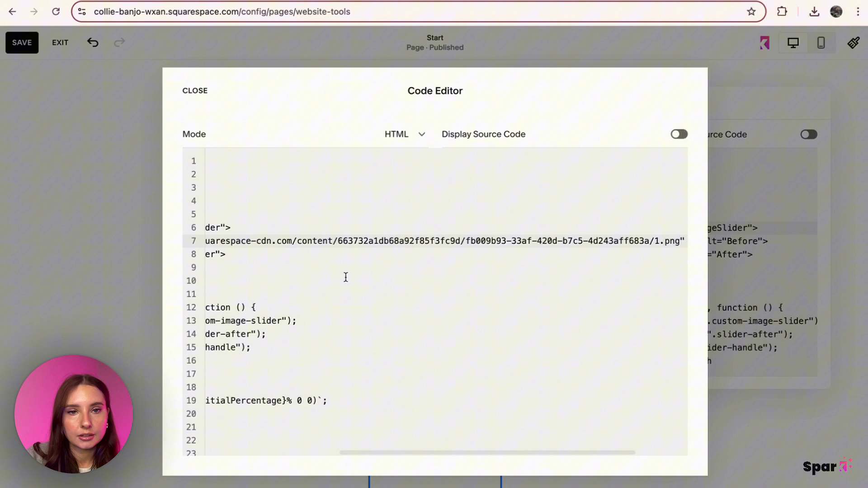
scroll("left", 3)
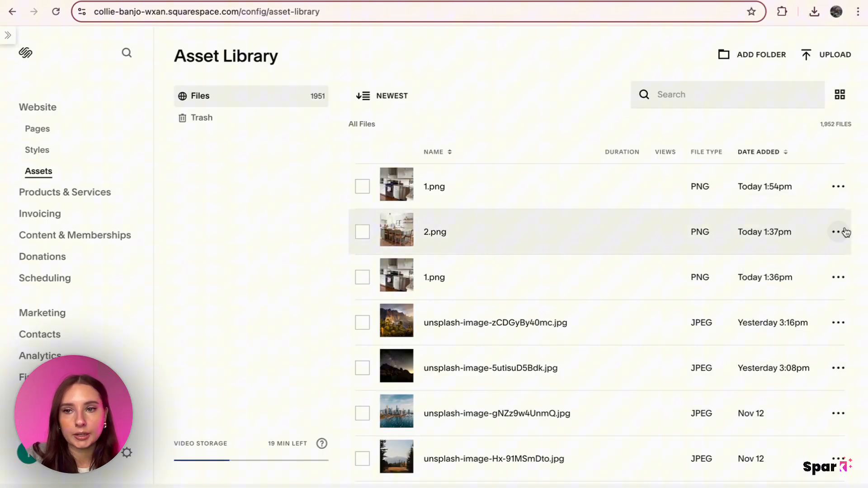
left_click(838, 232)
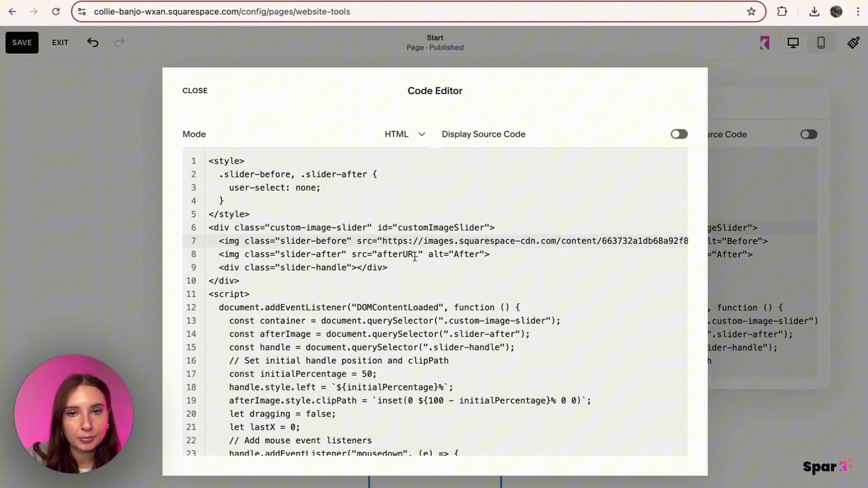
double_click(400, 254)
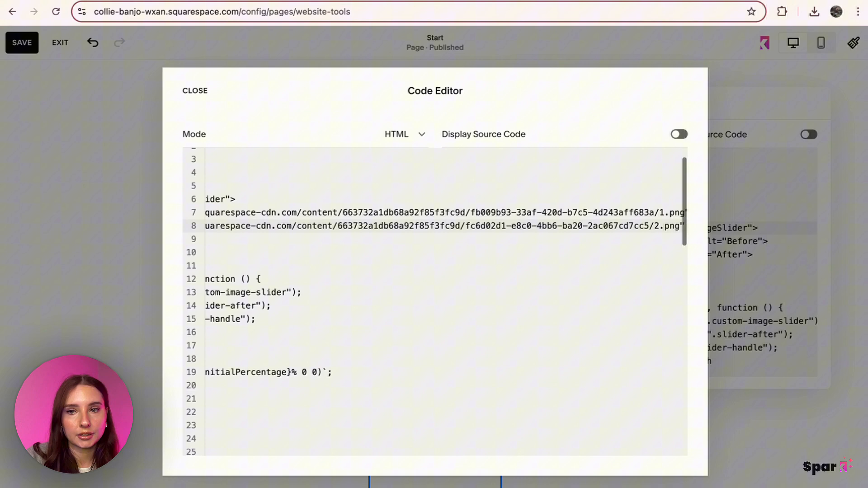
left_click(194, 90)
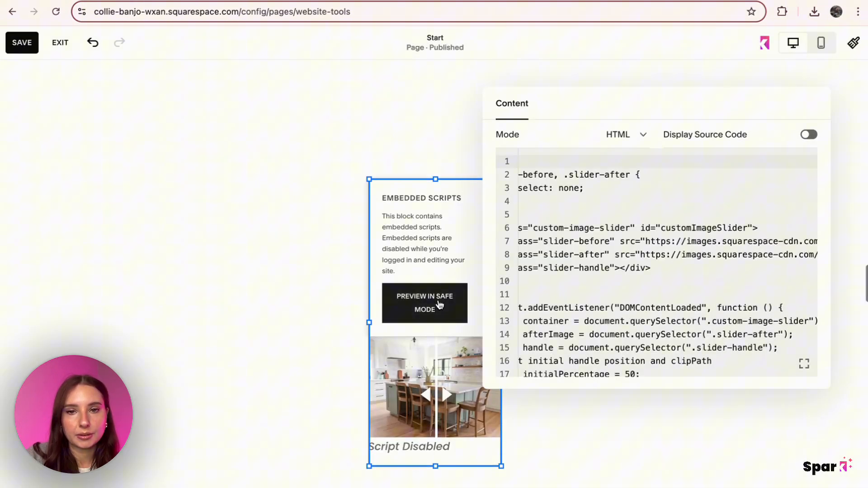
Preview the slider code block in Safe Mode, save the Start page, and exit the editor.
left_click(424, 303)
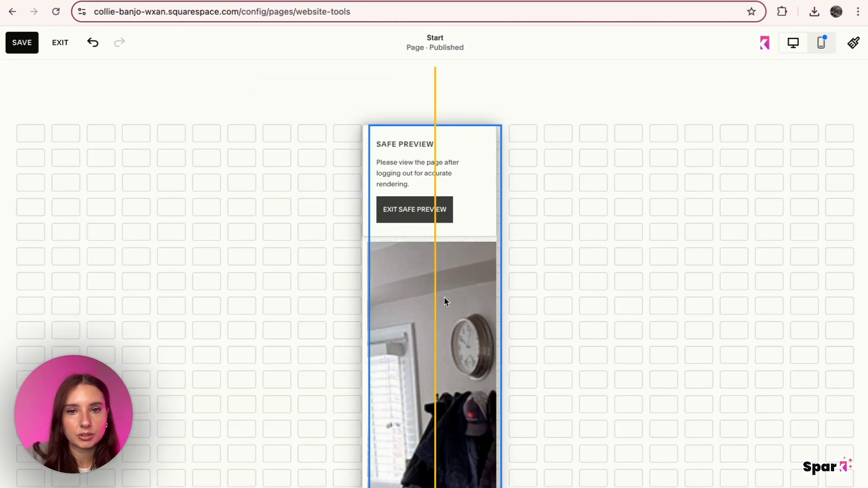
left_click(23, 42)
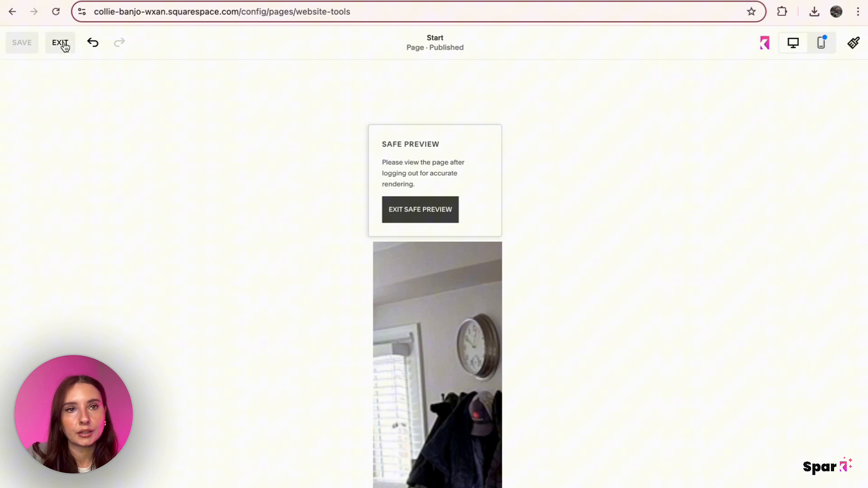
left_click(62, 42)
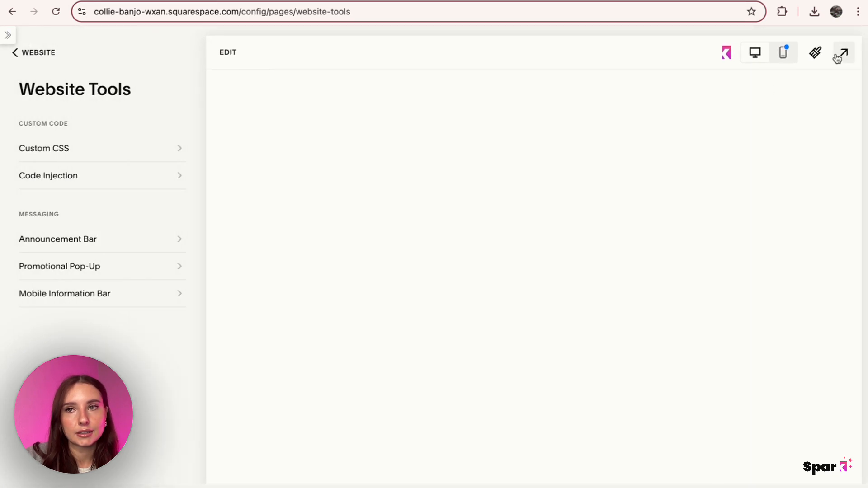
Reopen the Start page for editing and scroll down to the kitchen slider section.
left_click(844, 52)
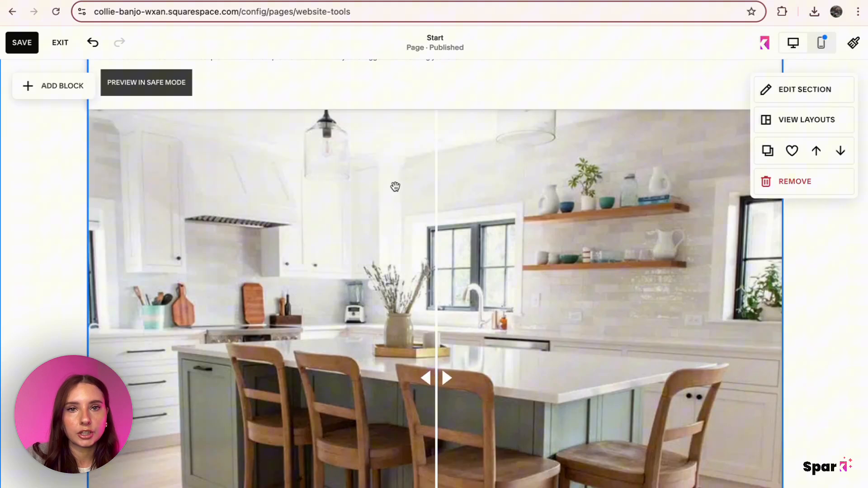
scroll("down", 3)
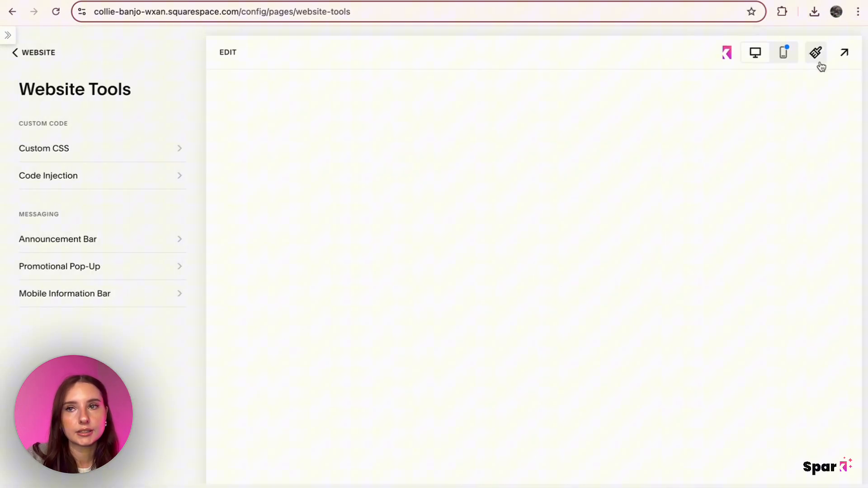
Open the live site, scroll to the kitchen slider, and move it to reveal the after photo.
left_click(844, 52)
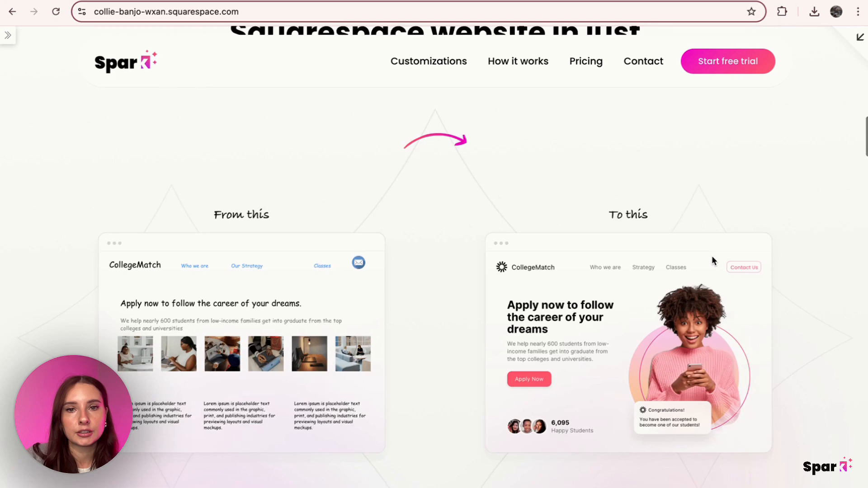
scroll("down", 3)
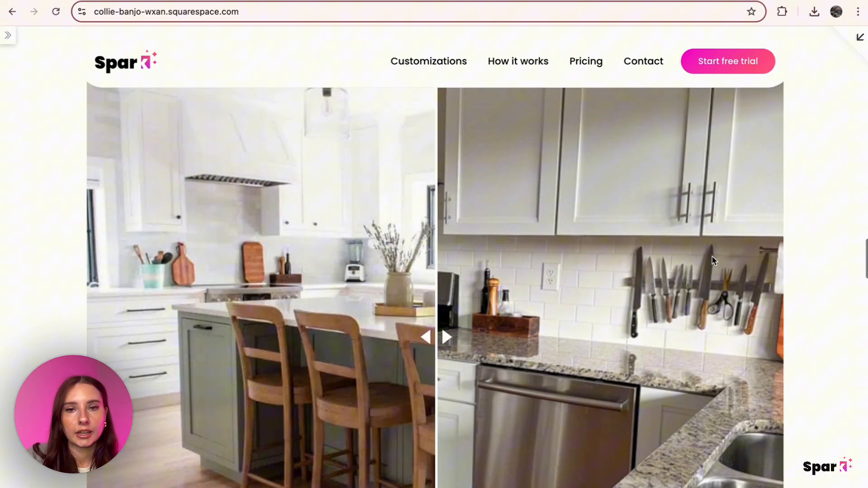
left_click(444, 338)
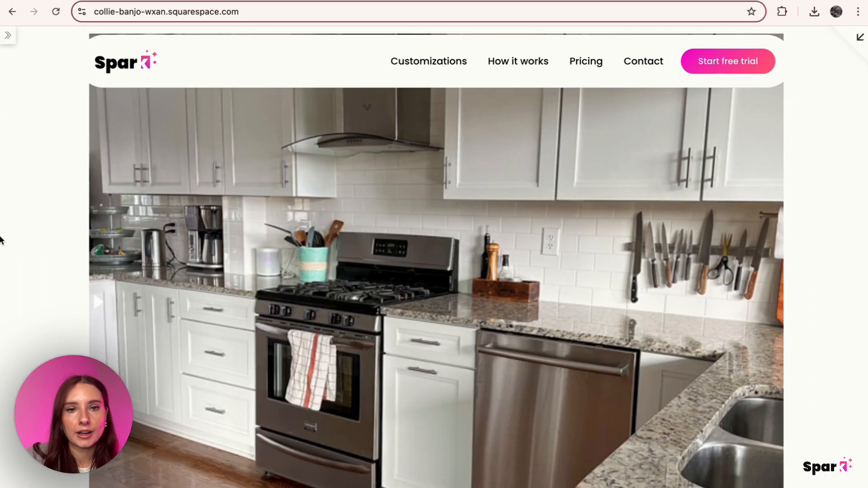